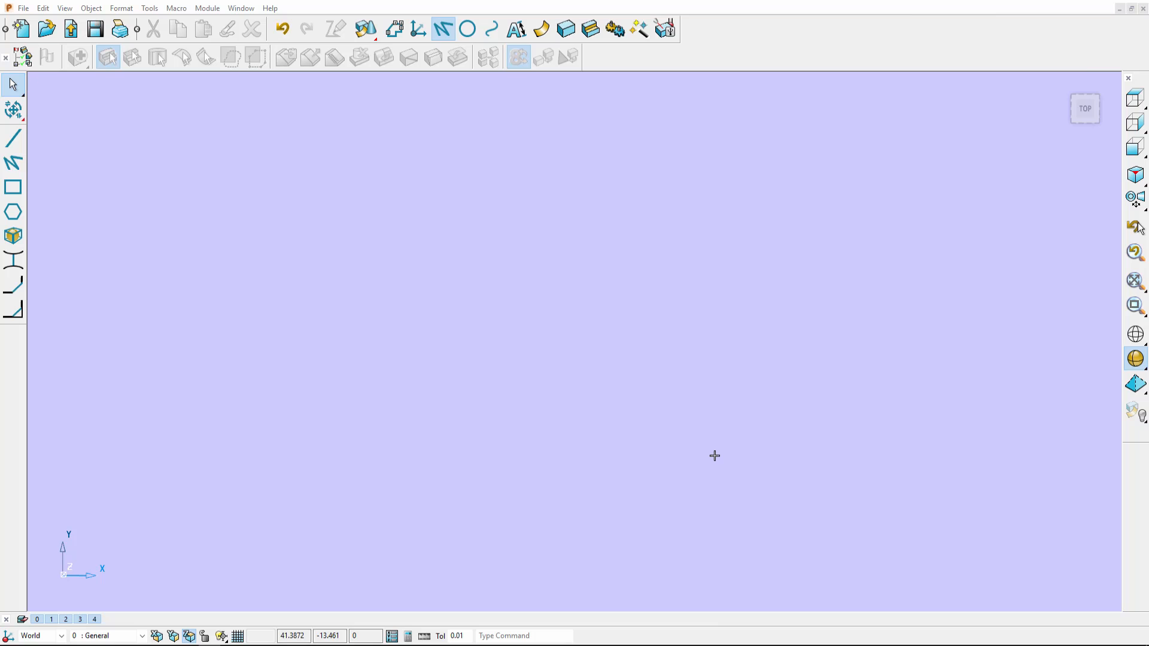
mouse_move(706, 454)
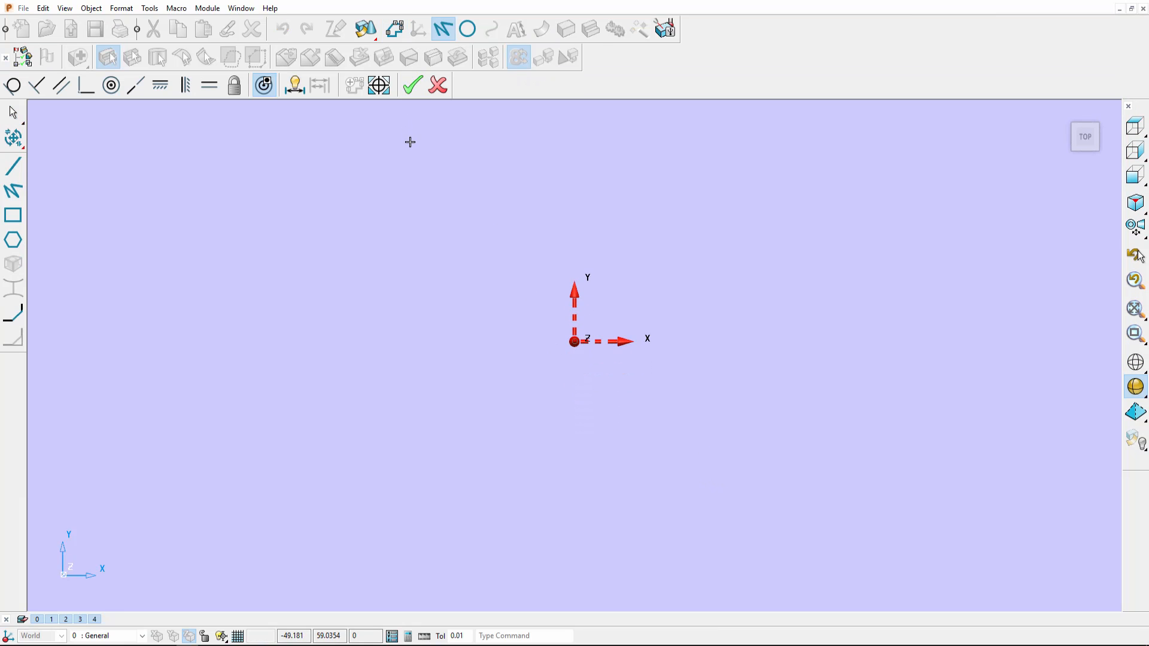
Draw the five-sided closed outline from the origin with the continuous line tool.
click(13, 187)
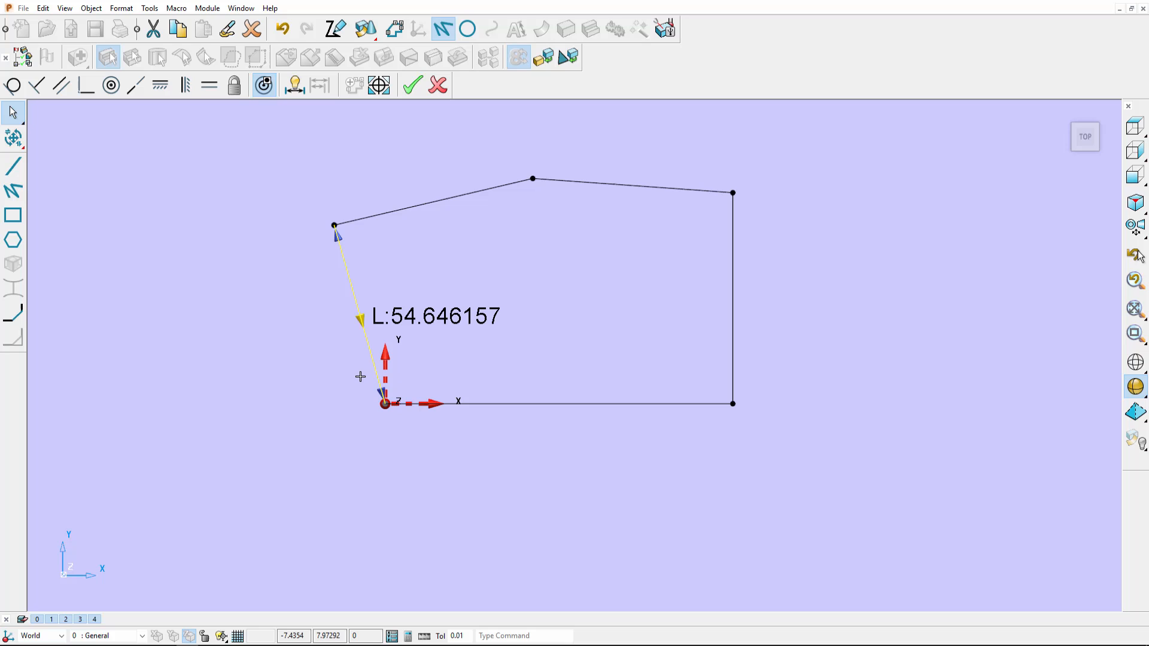
mouse_move(357, 374)
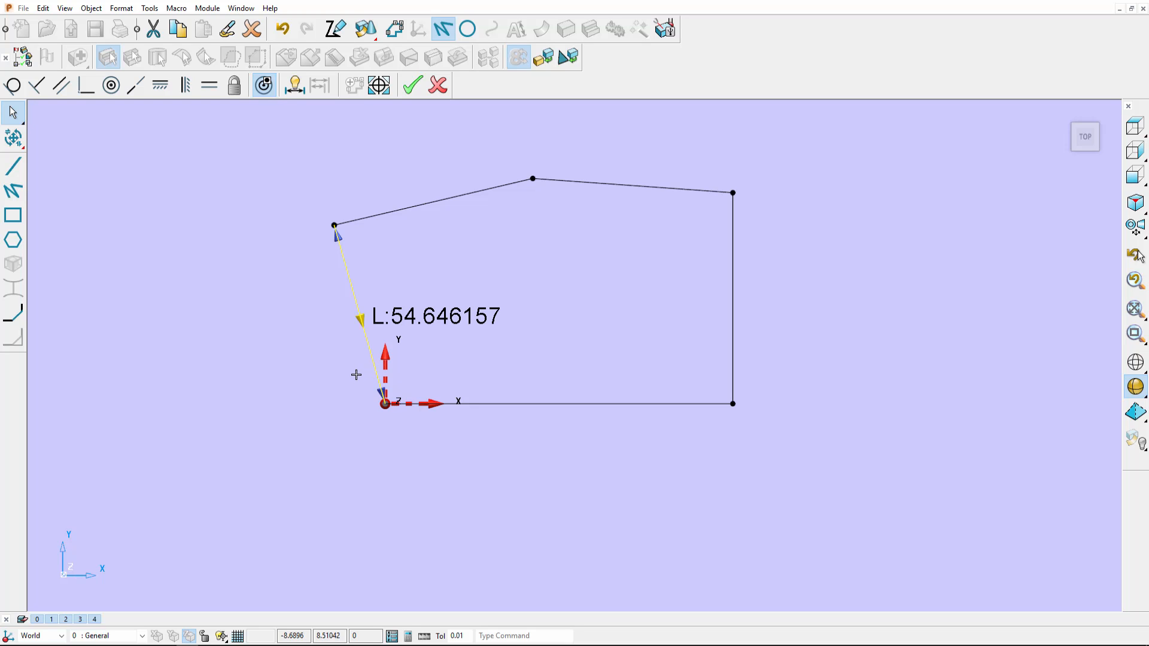
mouse_move(239, 318)
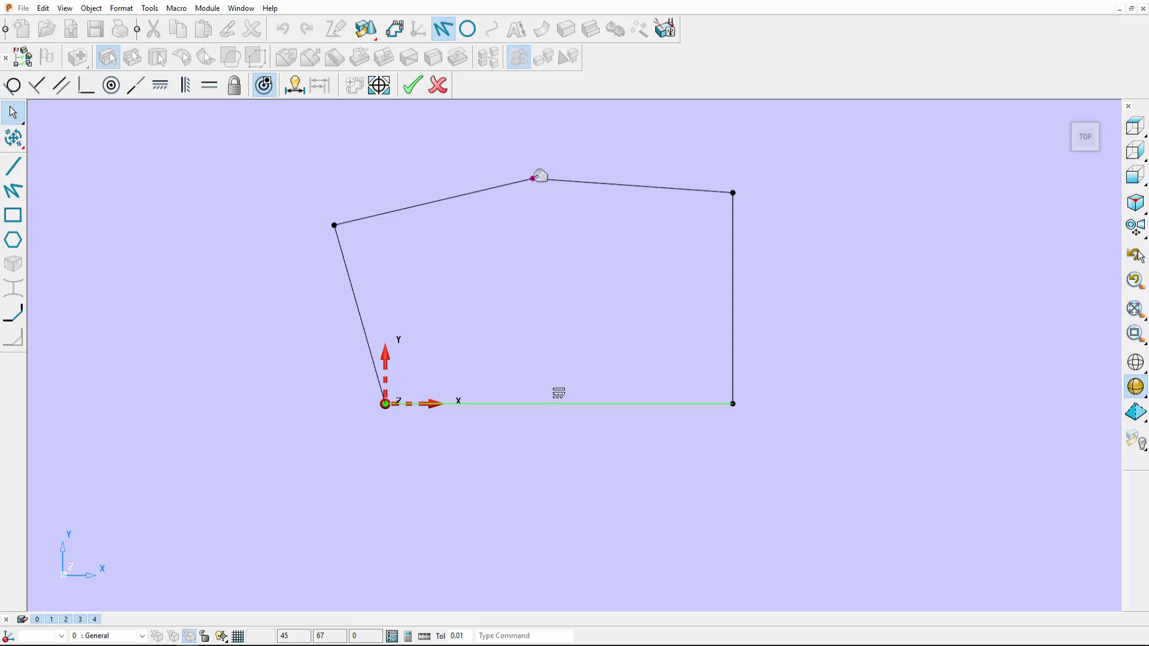
Move the outline's top corner and delete its constraint to shape the V notch.
drag(542, 177, 410, 166)
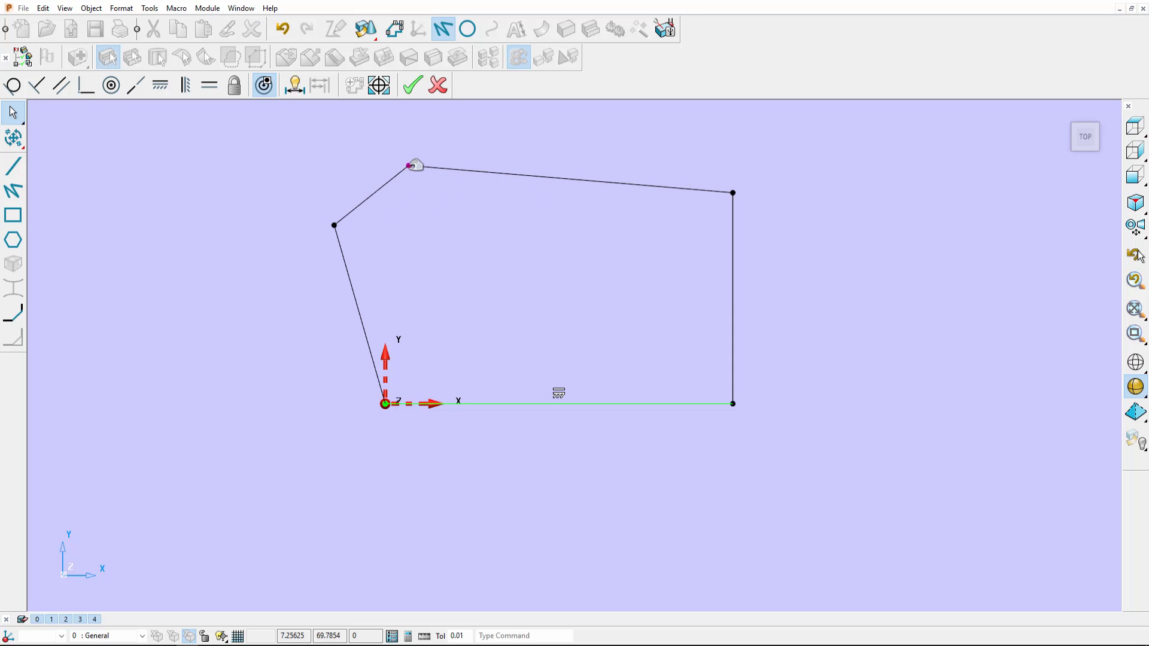
right_click(562, 166)
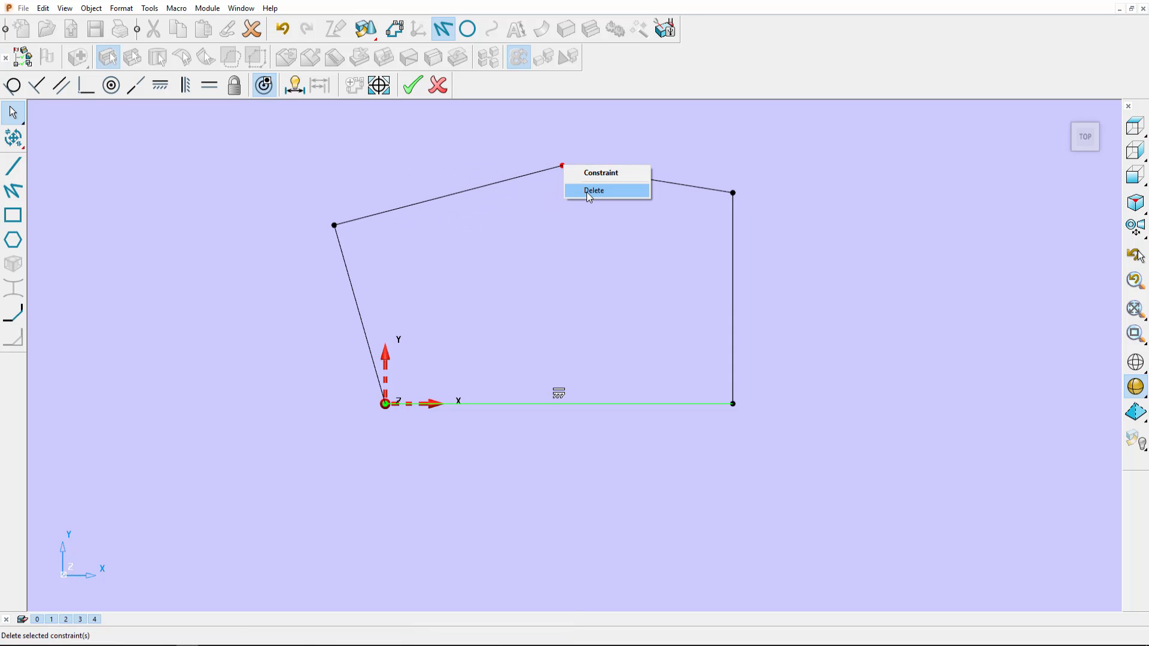
click(594, 190)
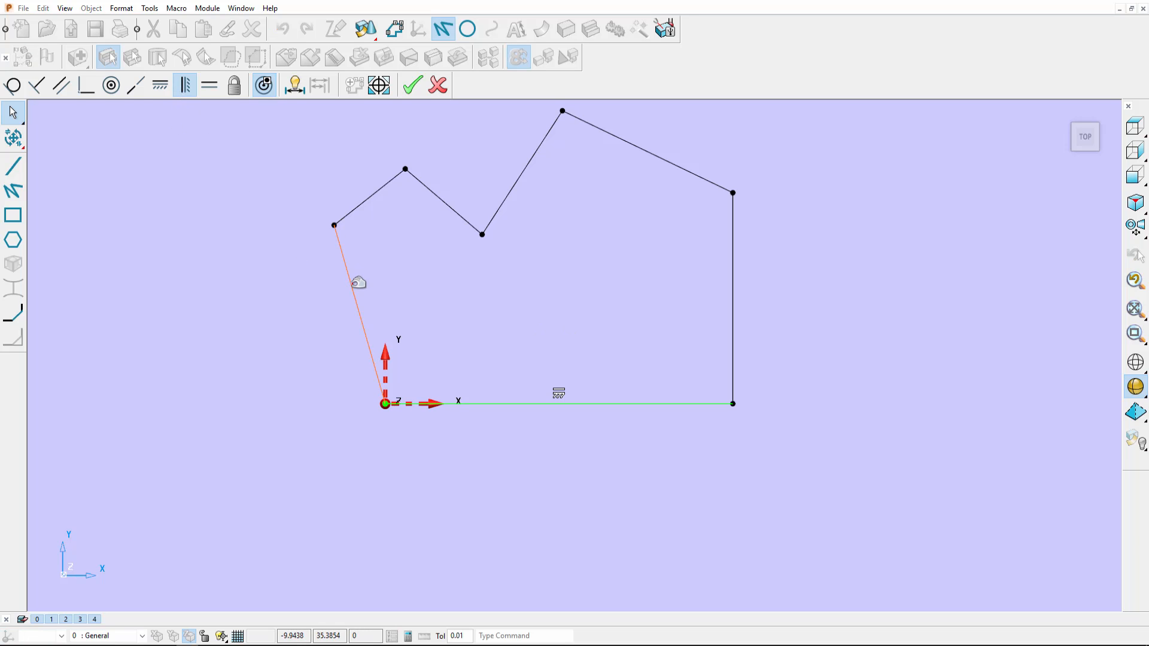
Constrain the left edge parallel to the vertical right edge.
click(61, 85)
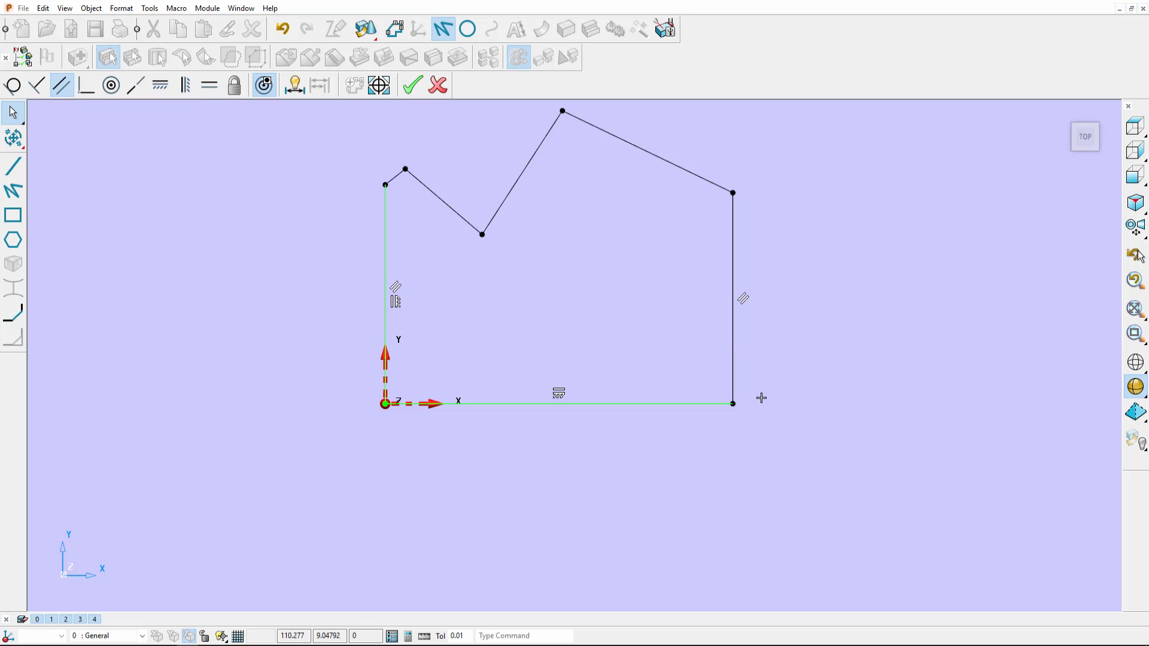
mouse_move(160, 86)
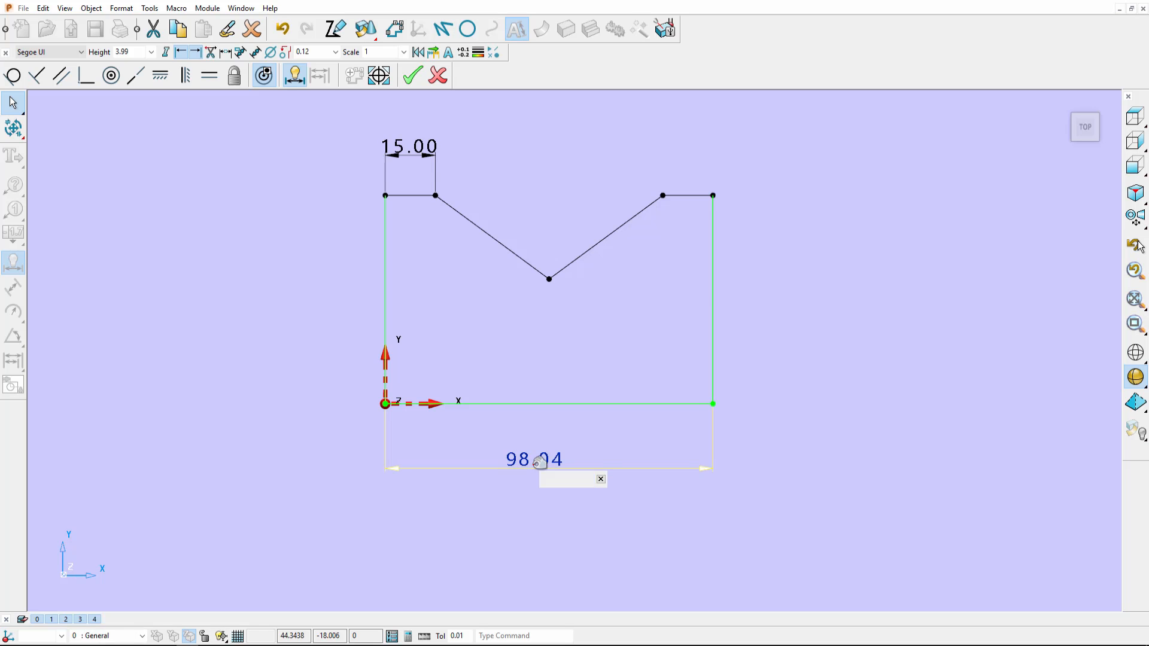
Dimension the width to 100 and edit the V angle to 90°.
text(100)
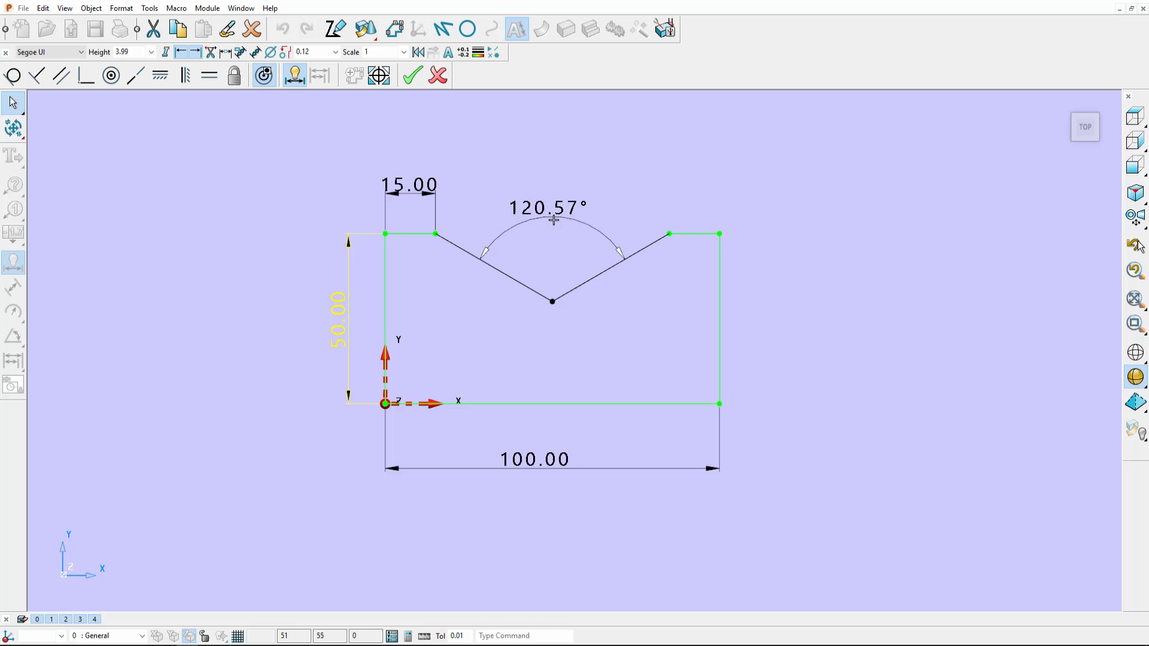
double_click(546, 208)
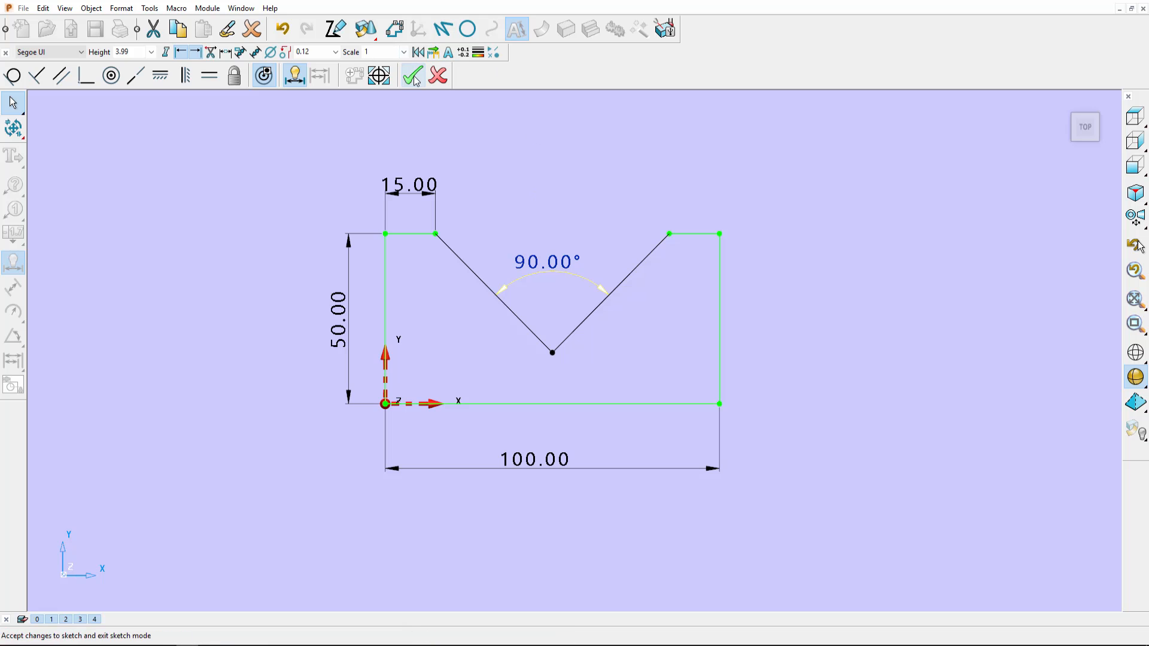
Accept the V sketch and select it to extrude as Solid Extrusion 1.
click(412, 76)
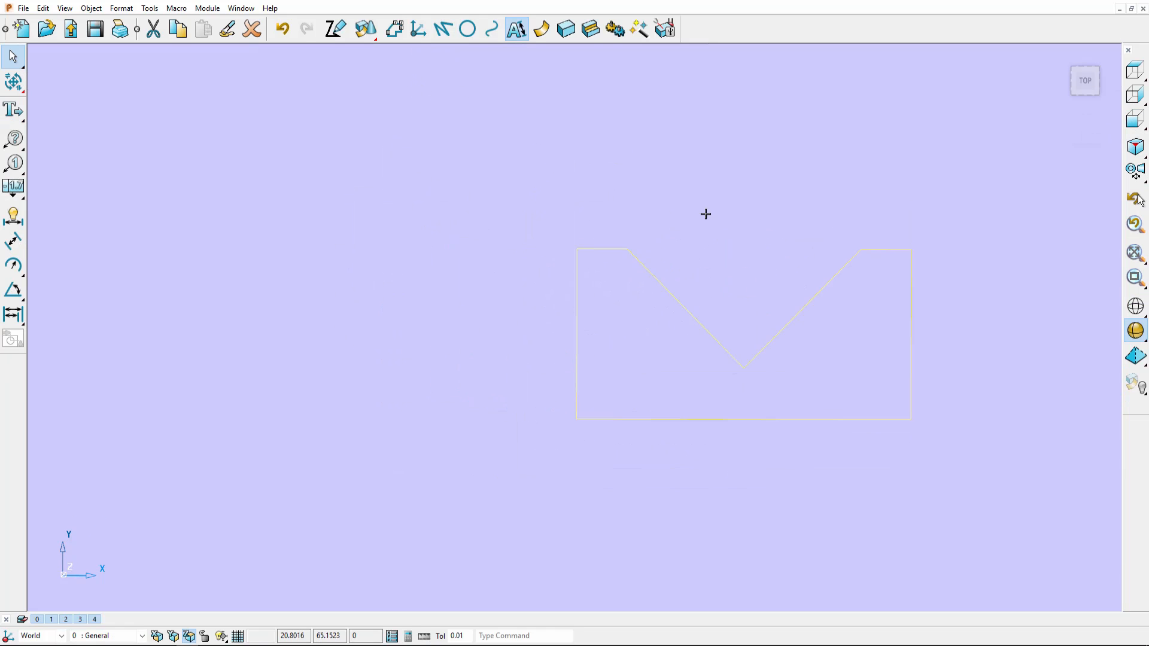
mouse_move(689, 314)
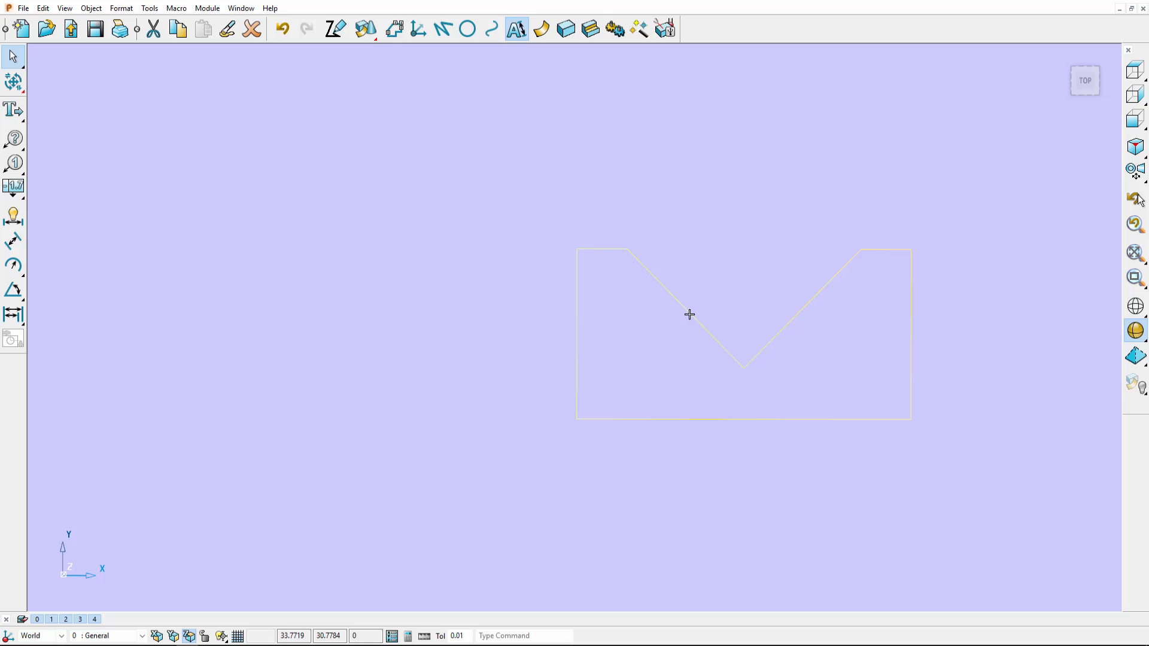
click(590, 28)
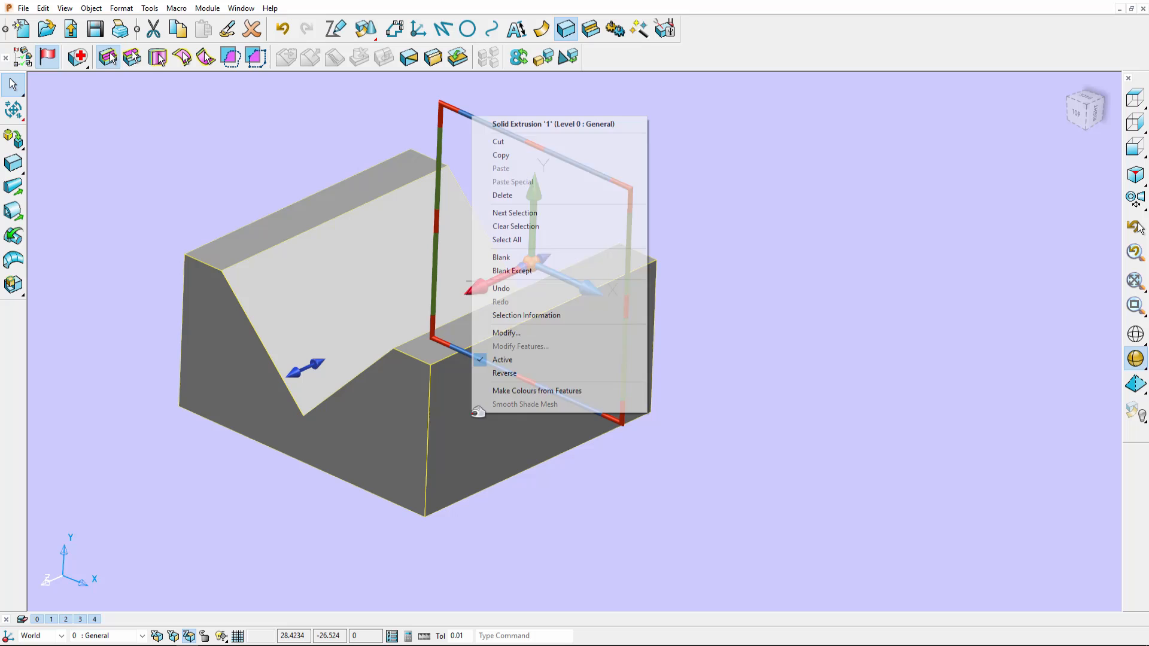
Reopen Solid Extrusion 1's sketch for editing to change the 15 flat to 25.
click(505, 333)
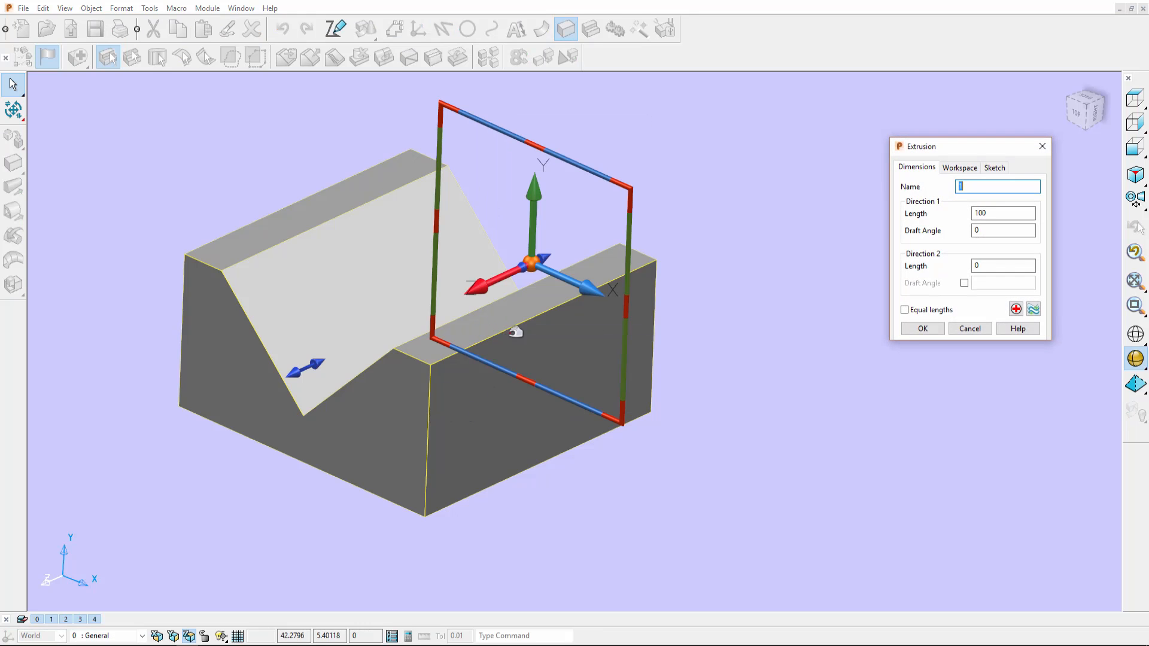
click(993, 167)
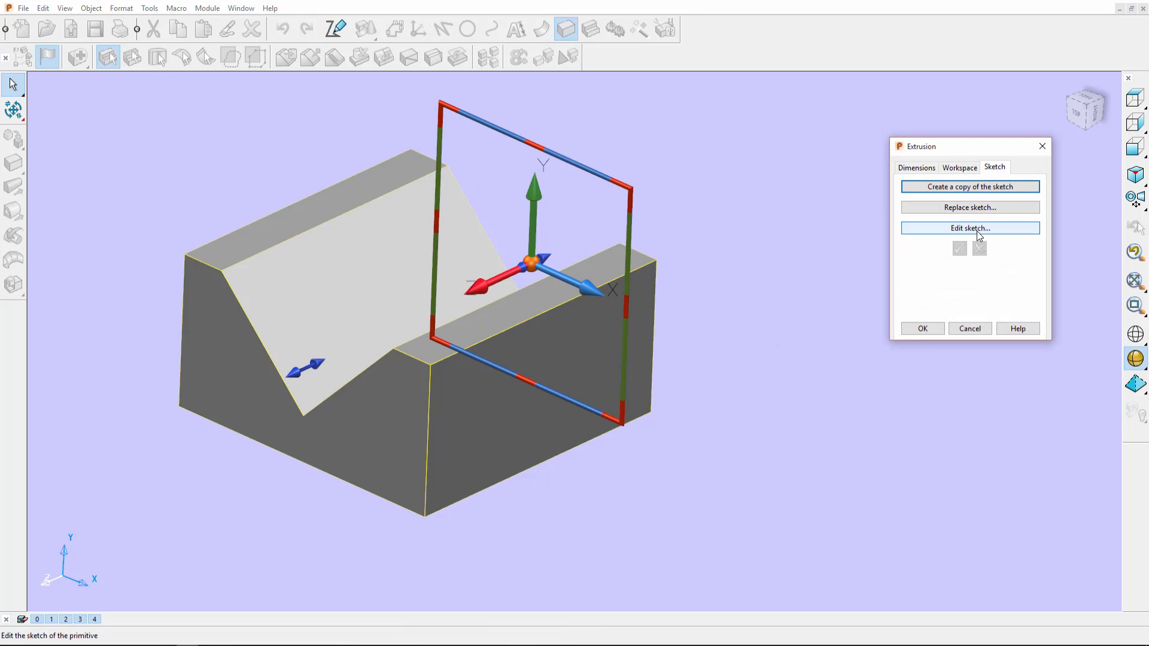
click(969, 228)
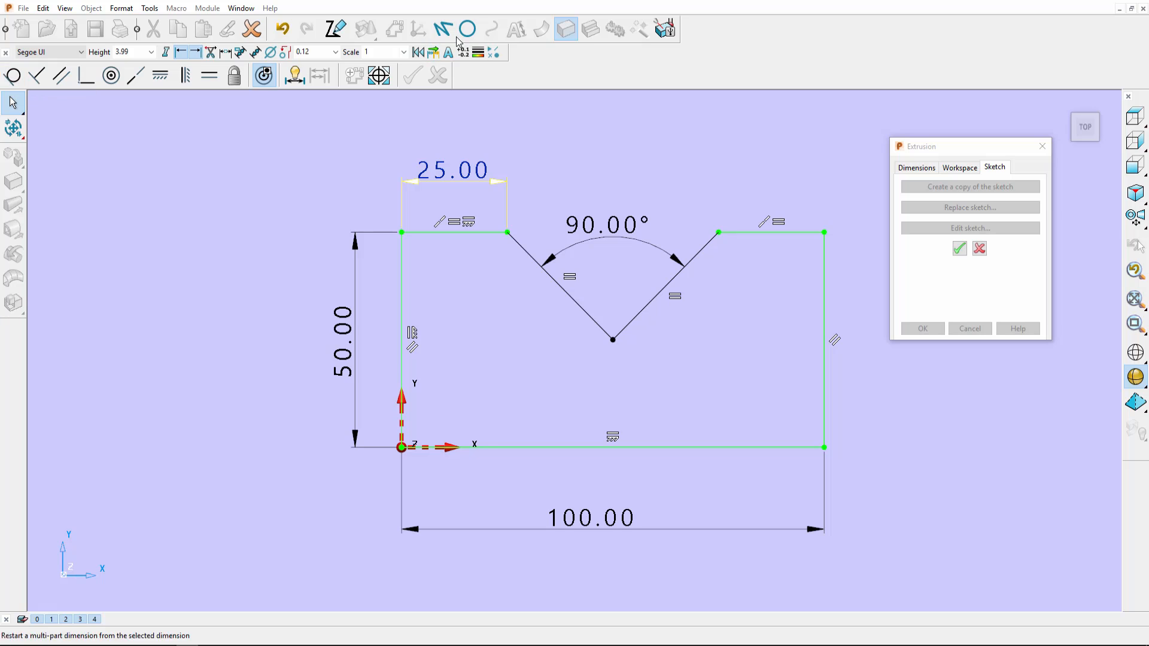
Fillet the profile's top-right corner and accept the updated extrusion.
click(468, 30)
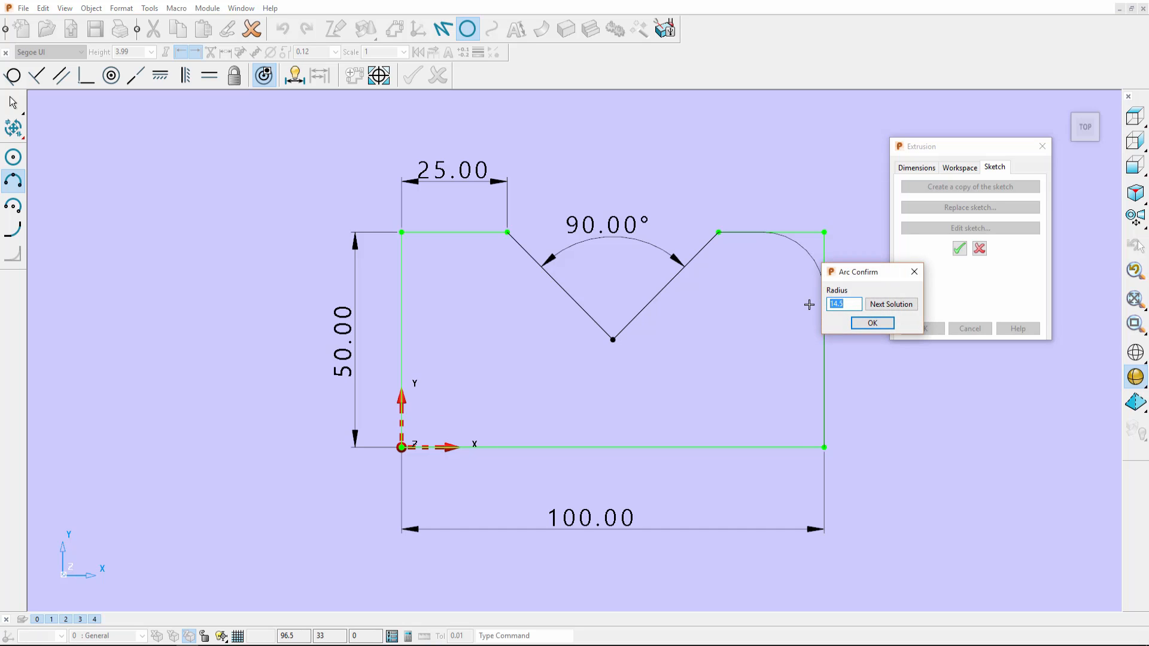
click(872, 323)
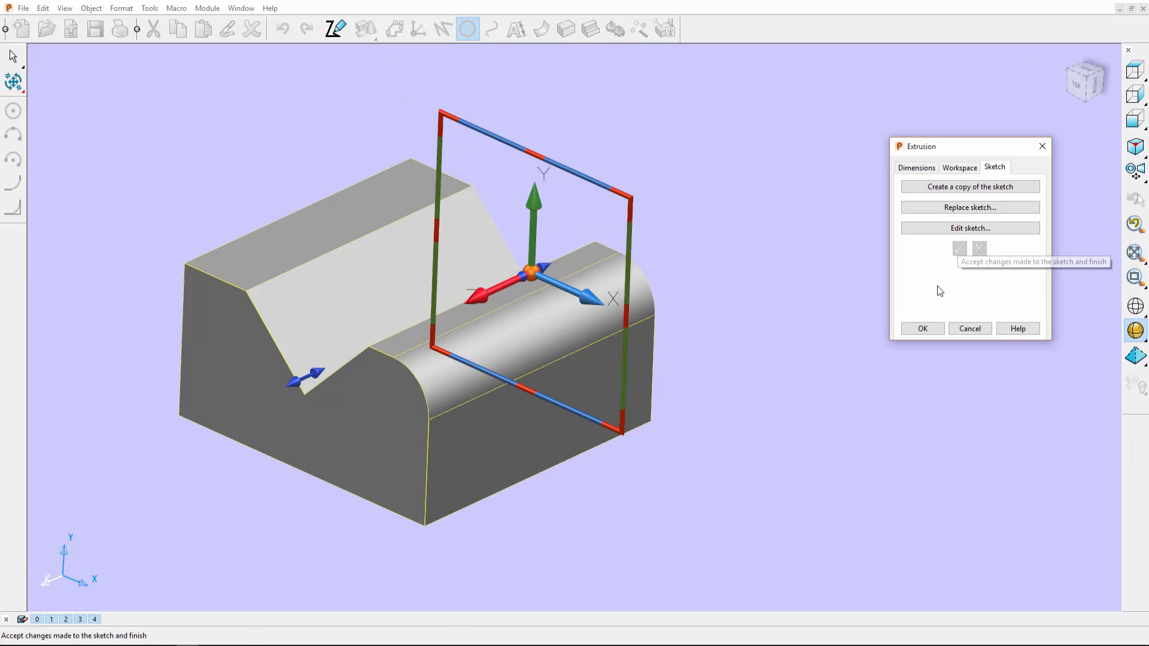
click(922, 329)
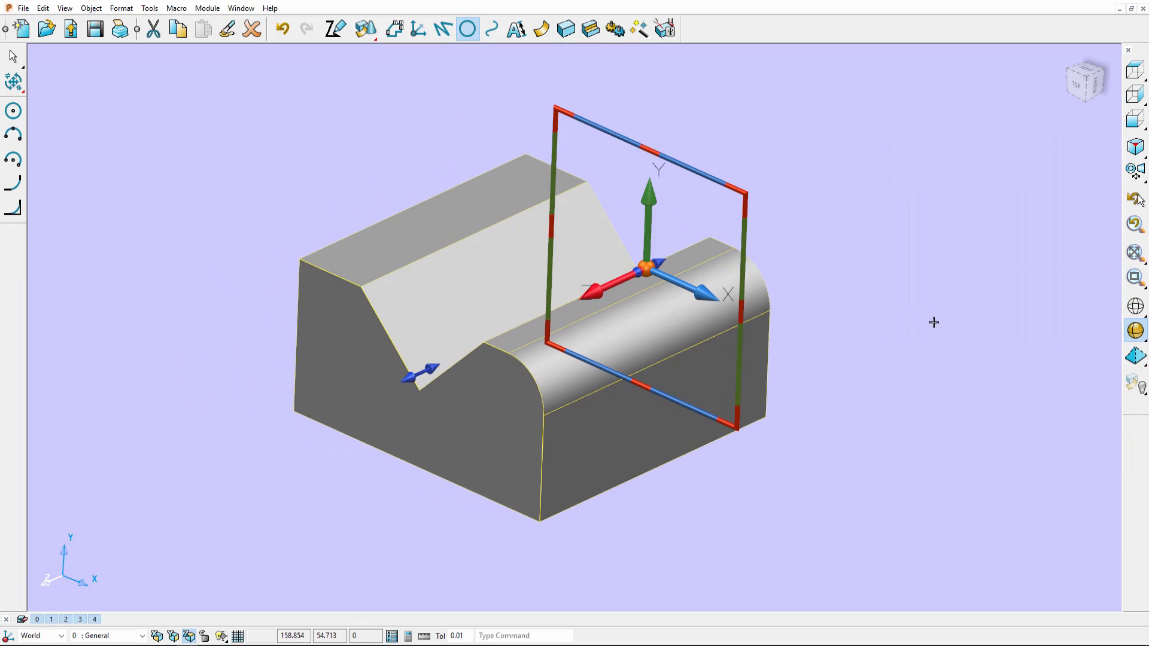